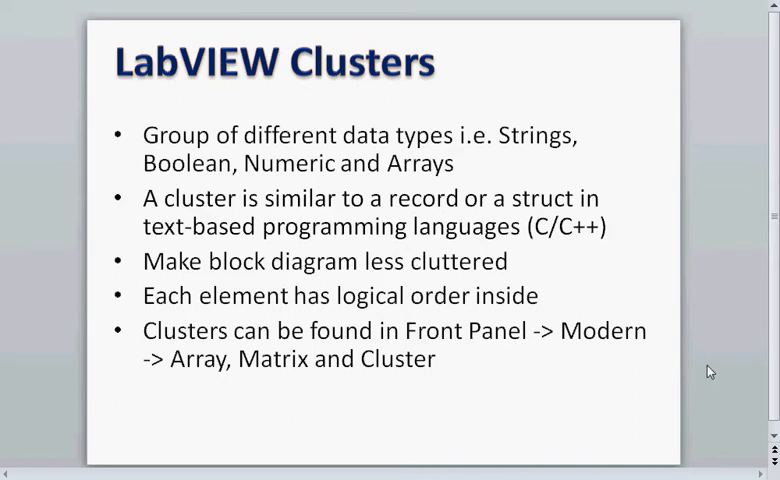
mouse_move(703, 352)
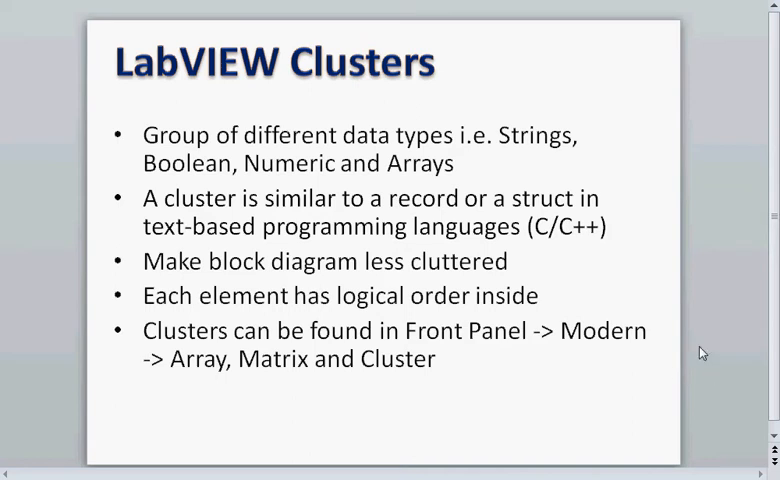
mouse_move(343, 155)
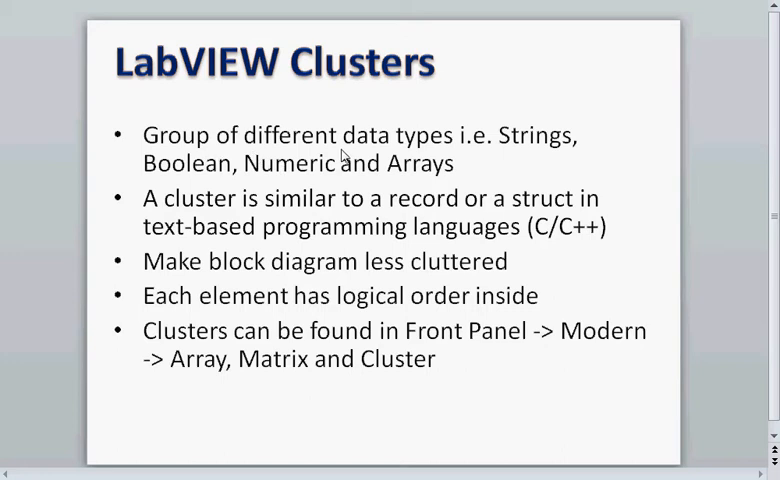
mouse_move(538, 150)
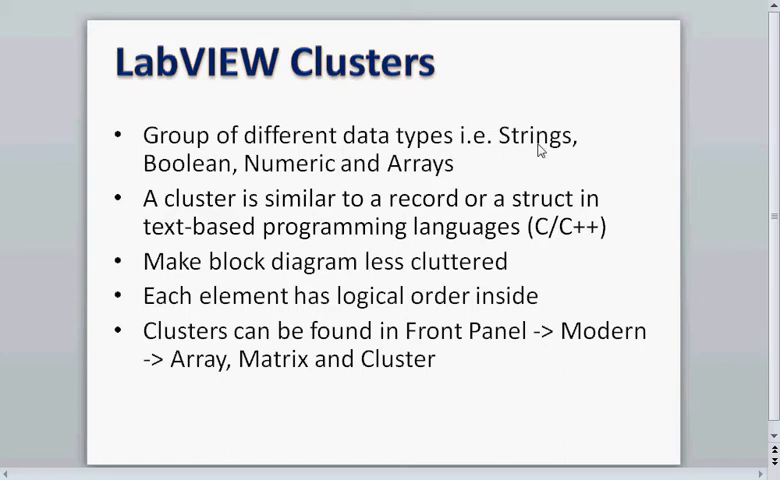
mouse_move(224, 172)
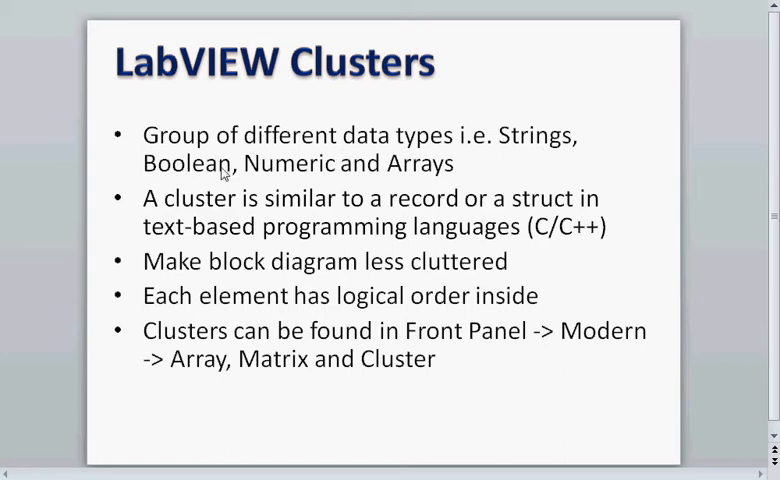
mouse_move(408, 172)
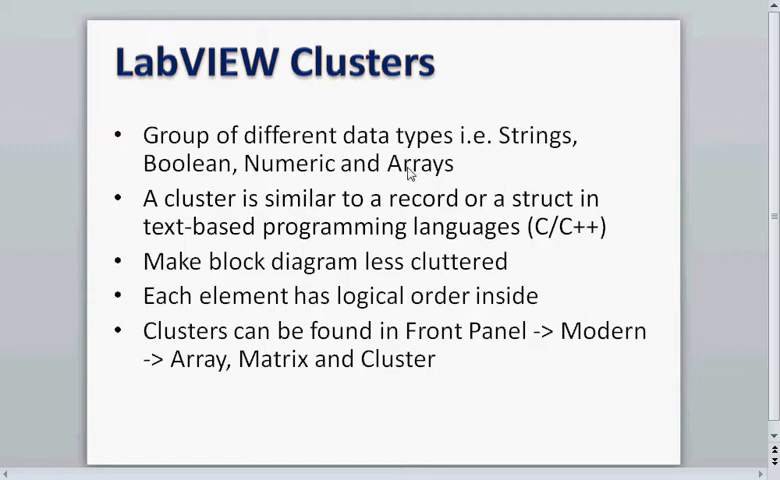
mouse_move(63, 220)
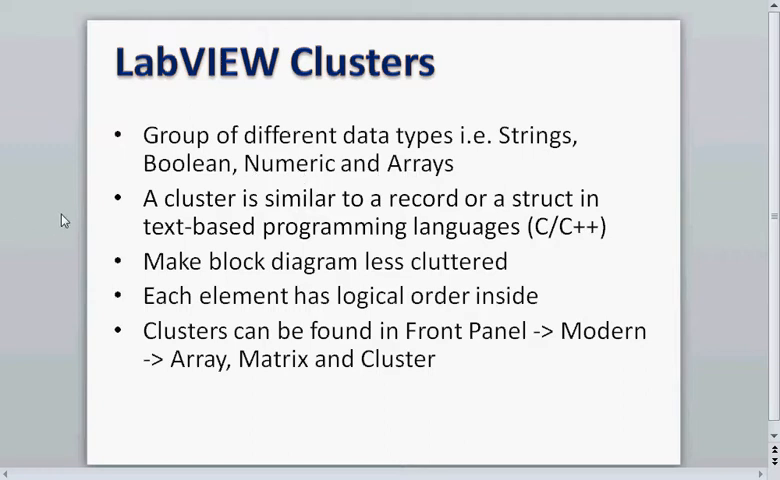
mouse_move(515, 215)
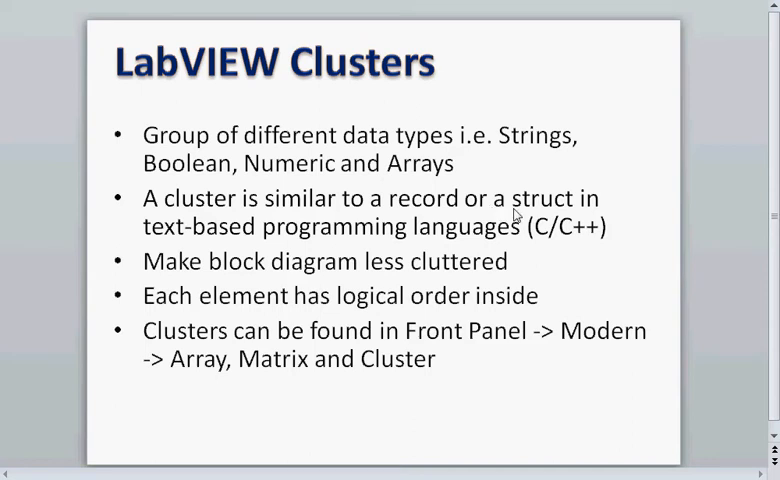
mouse_move(467, 238)
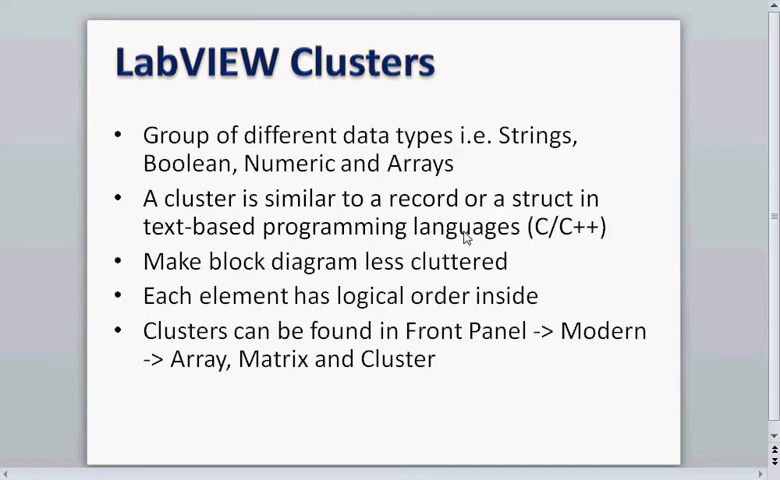
mouse_move(292, 262)
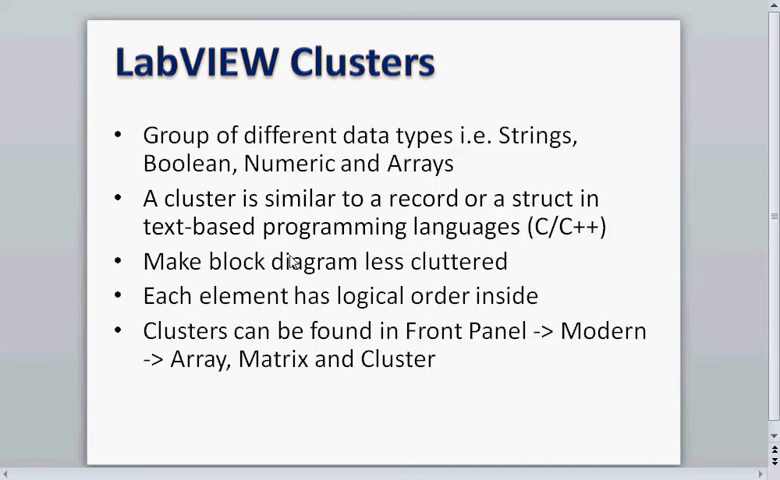
mouse_move(352, 270)
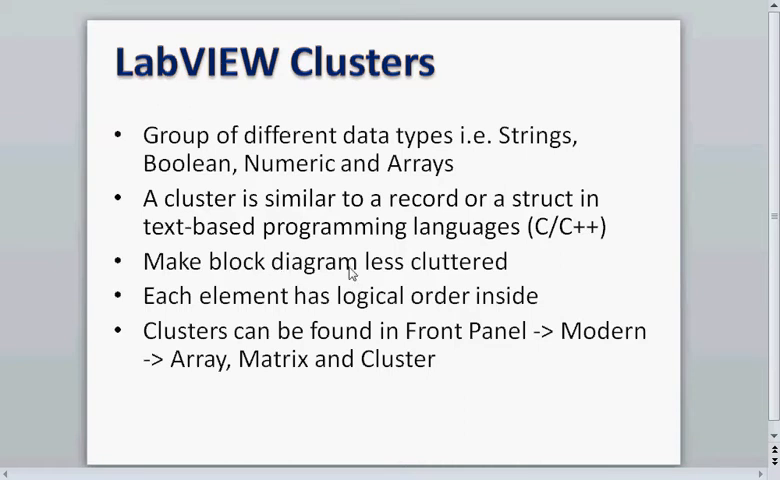
mouse_move(222, 305)
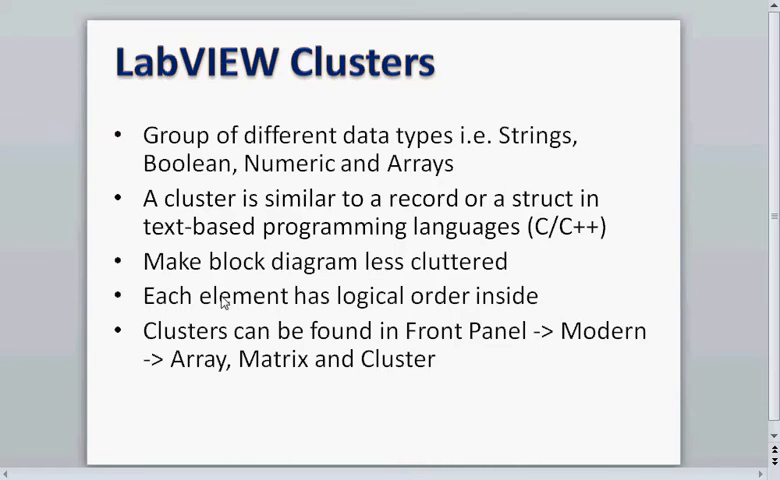
mouse_move(453, 305)
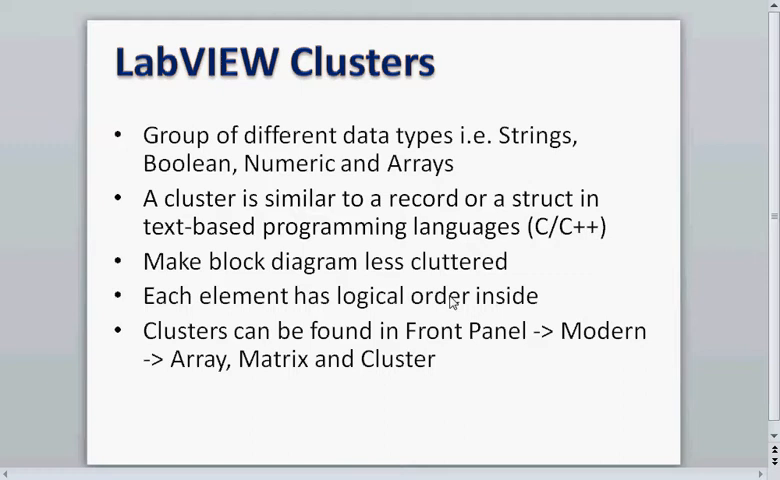
mouse_move(525, 307)
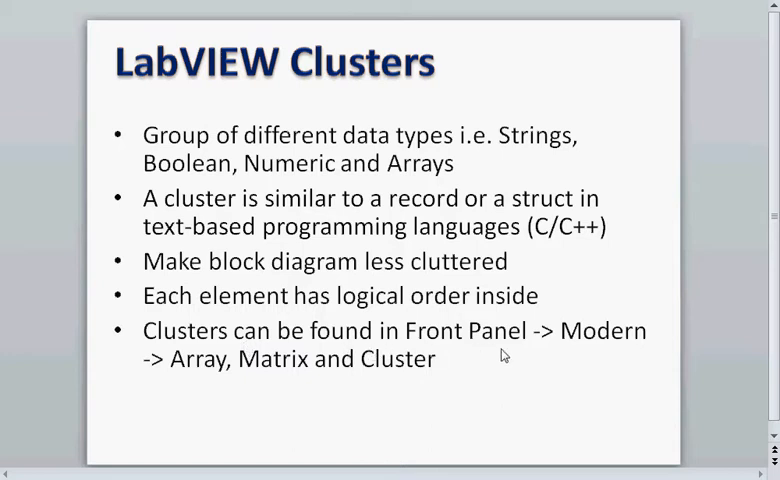
mouse_move(284, 366)
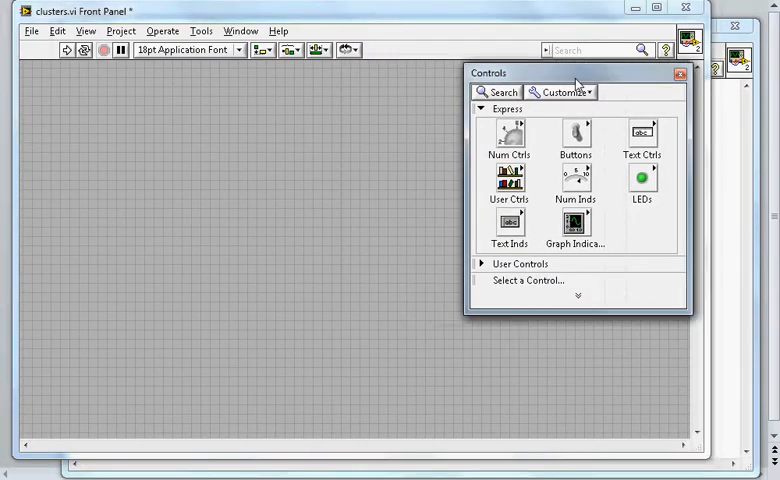
- Drop empty Cluster shells from Modern > Array, Matrix & Cluster onto the front panel
left_click(481, 108)
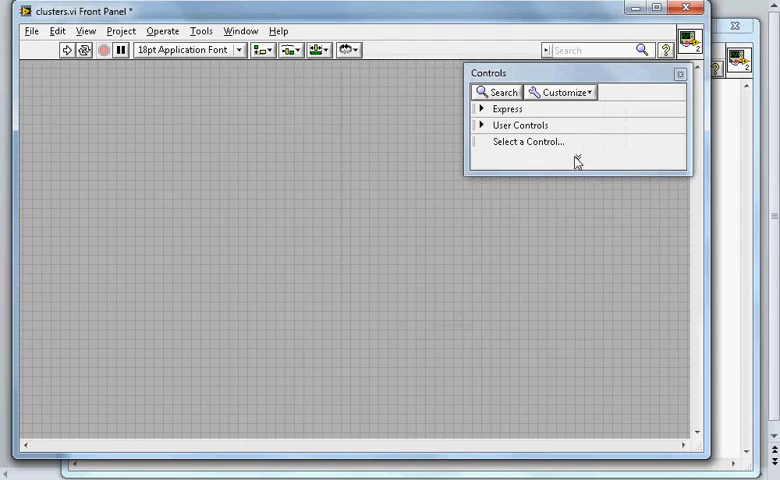
left_click(611, 91)
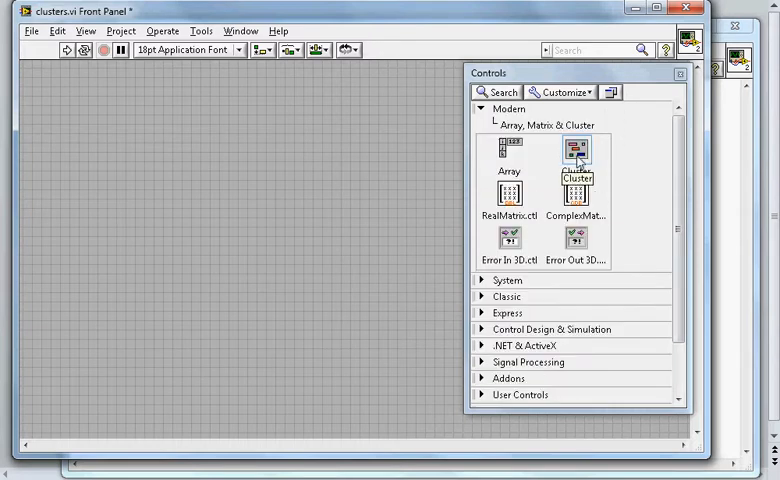
left_click_drag(575, 150, 230, 200)
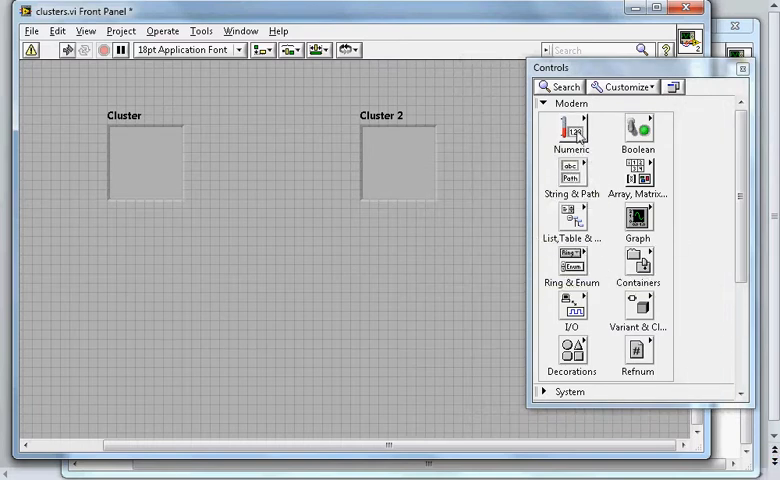
- Enlarge Cluster and fill it with toggle switches SW1 and SW2 and numerics 1 and 2
left_click(571, 130)
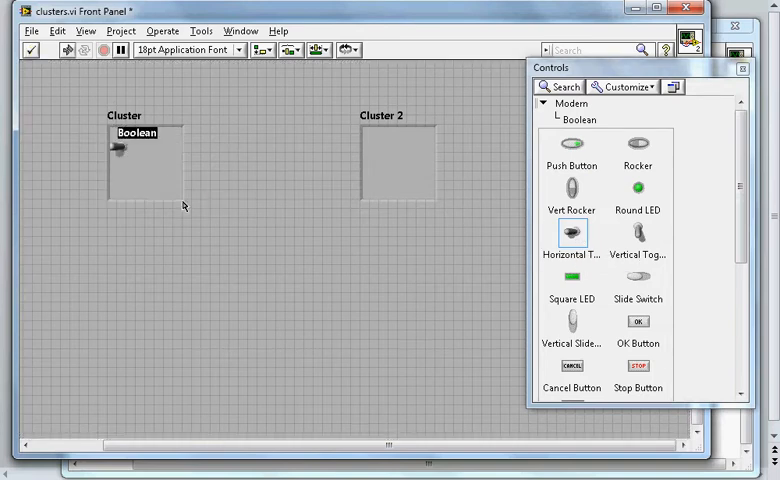
left_click_drag(180, 200, 260, 332)
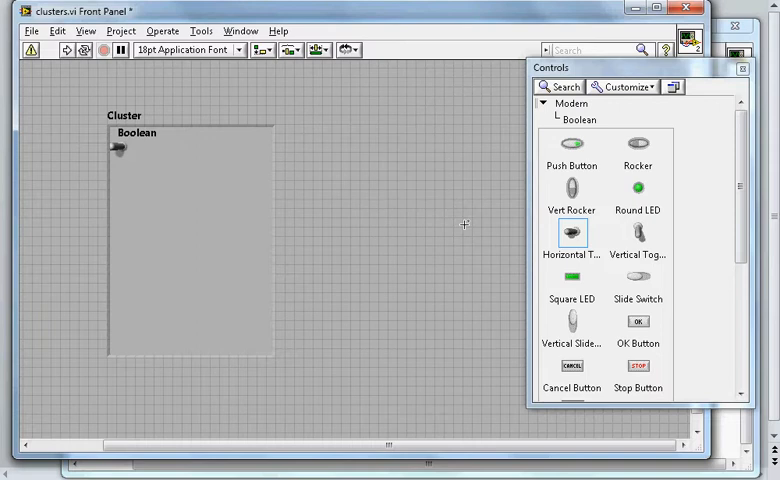
left_click(135, 133)
type("SW1")
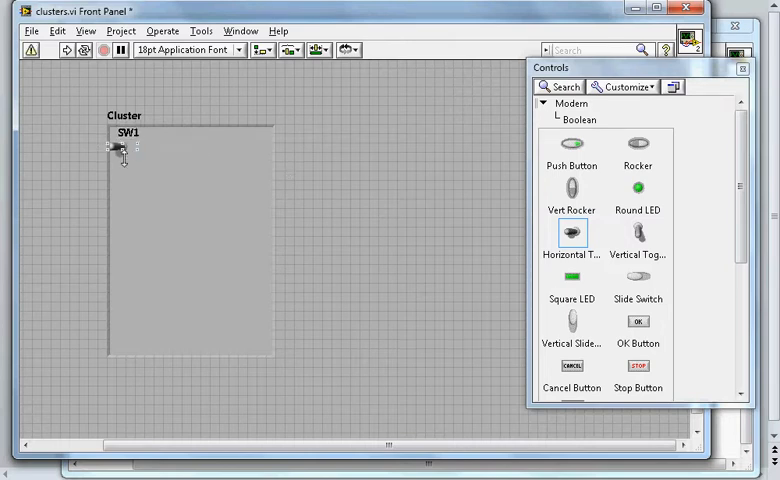
left_click_drag(118, 148, 135, 160)
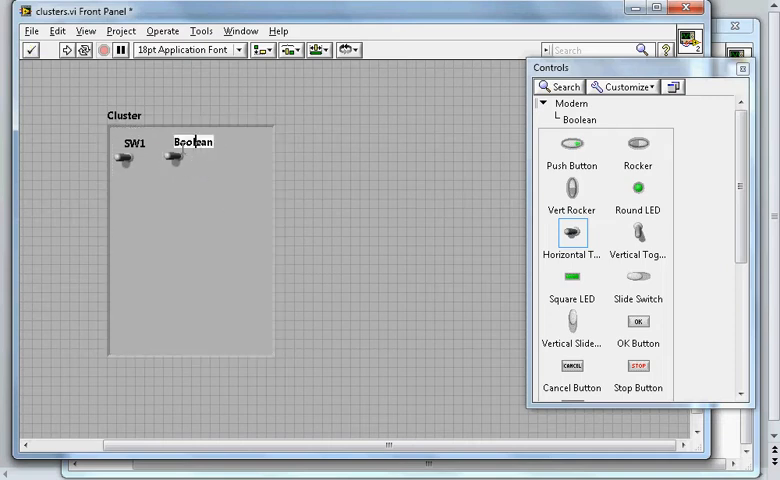
type("SW2")
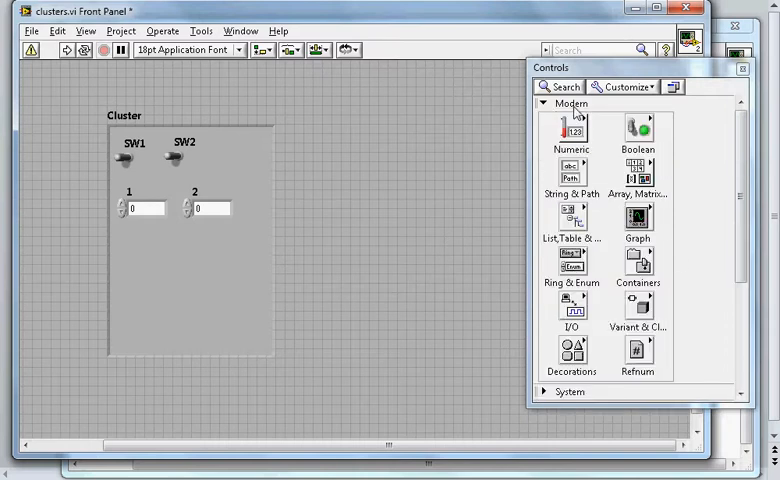
- Drop string controls 1 and 2 and a boolean array shell into Cluster
left_click(572, 180)
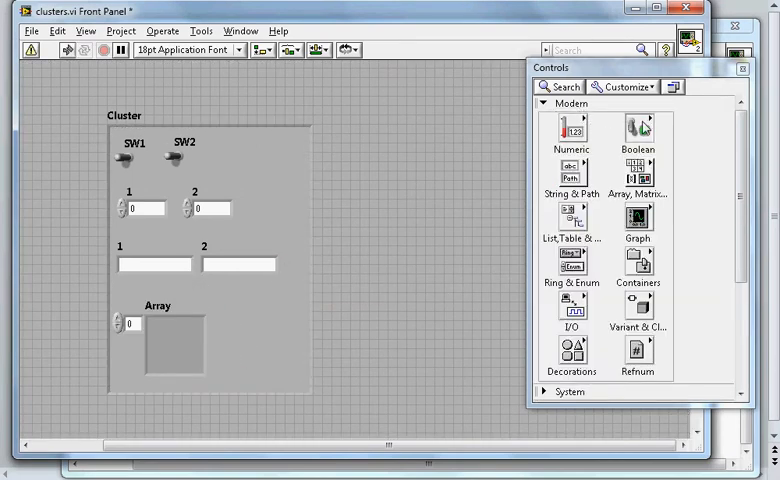
left_click(637, 130)
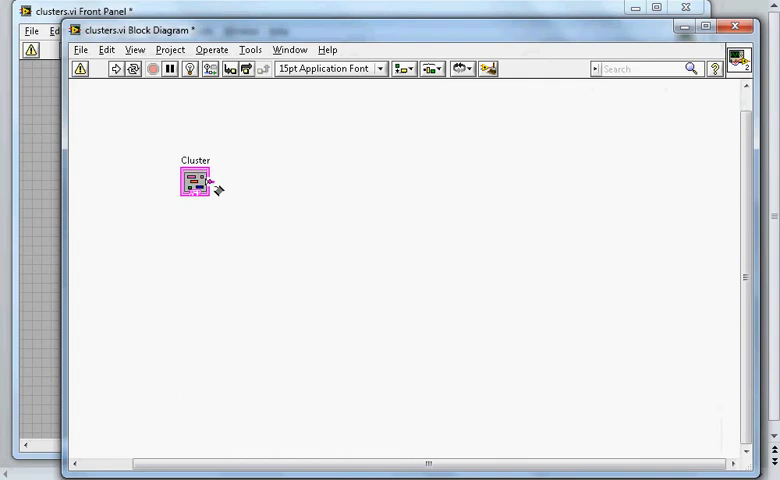
- Create the Cluster 2 indicator from the Cluster terminal on the block diagram
right_click(195, 182)
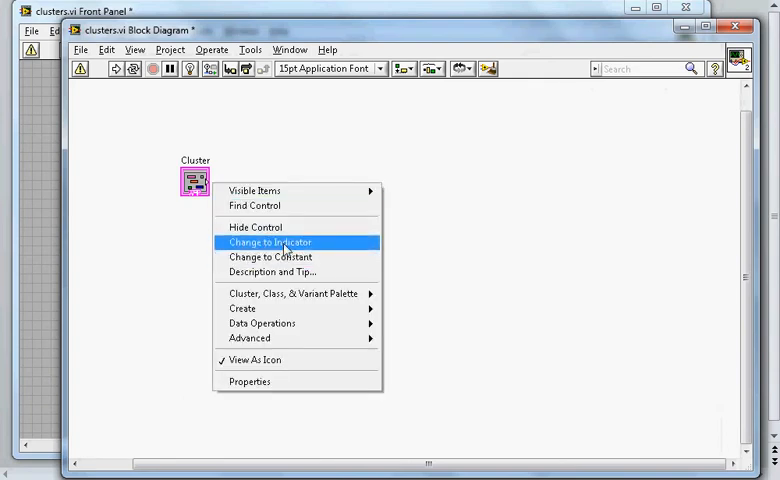
mouse_move(242, 308)
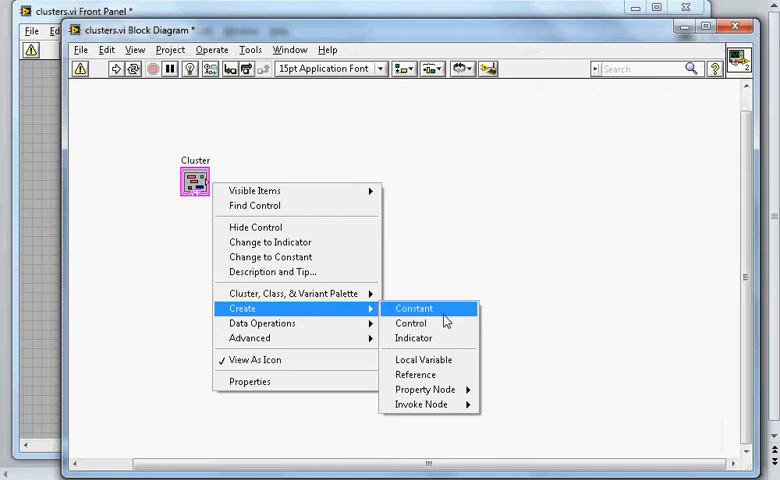
left_click(413, 308)
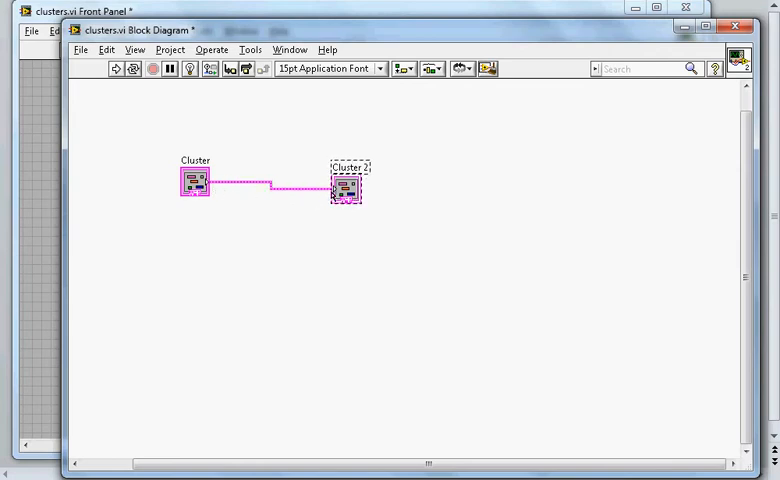
left_click(421, 166)
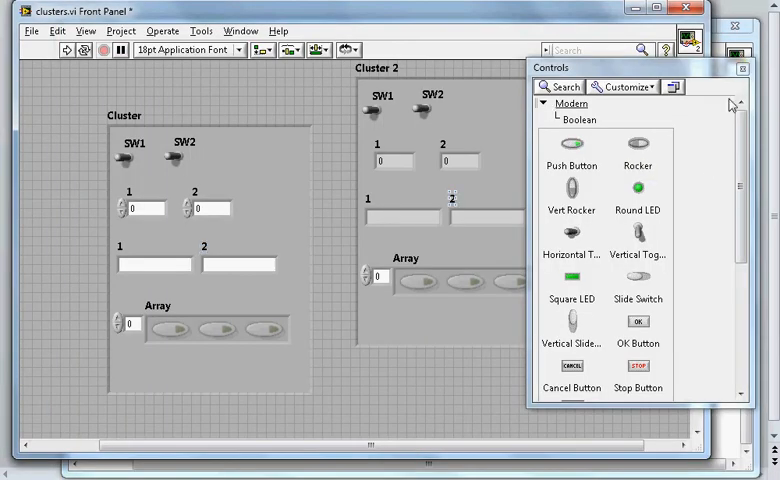
- Close the Controls palette, place Cluster 2 beside Cluster, and run continuously
left_click(741, 68)
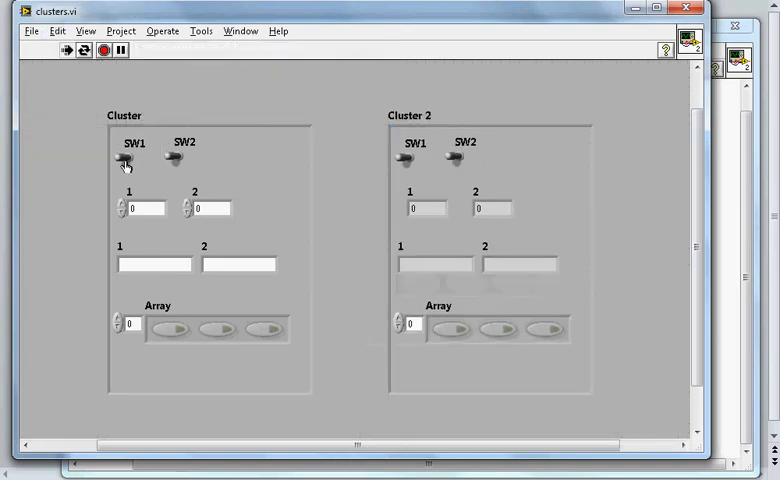
- Toggle SW1 on and off, and enter 4, 7 and 'Testing' in Cluster
left_click(123, 161)
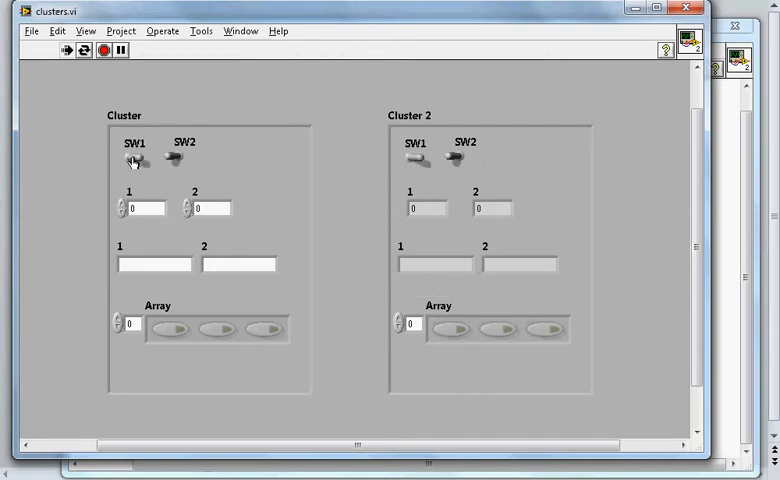
left_click(132, 162)
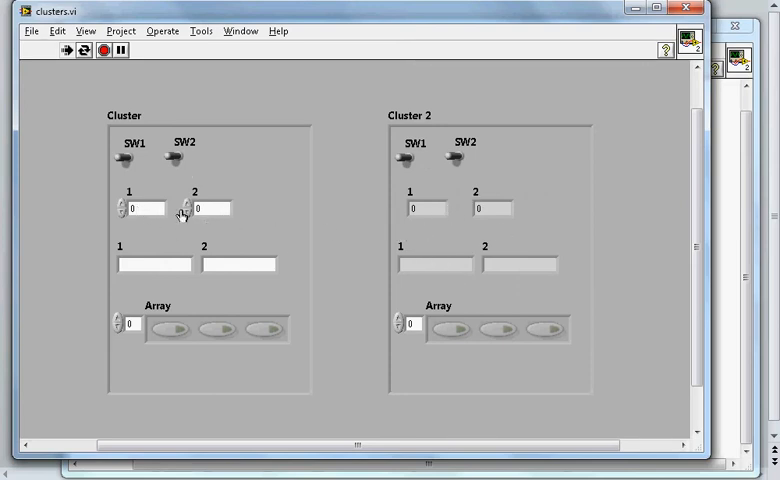
mouse_move(357, 222)
type("7")
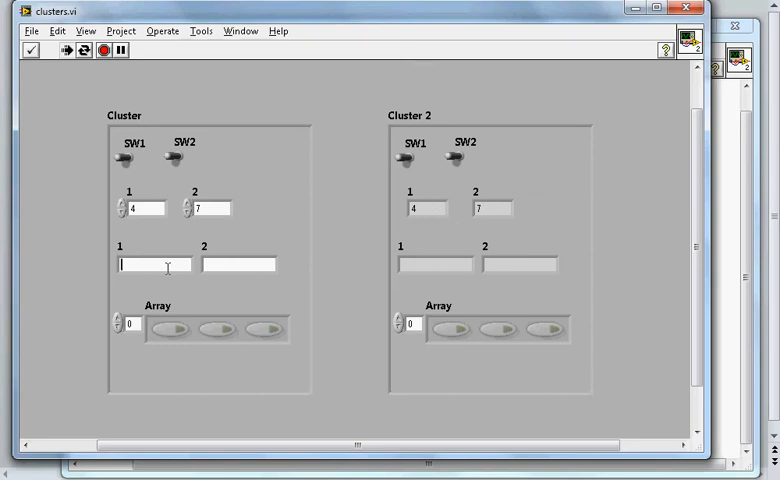
type("Test")
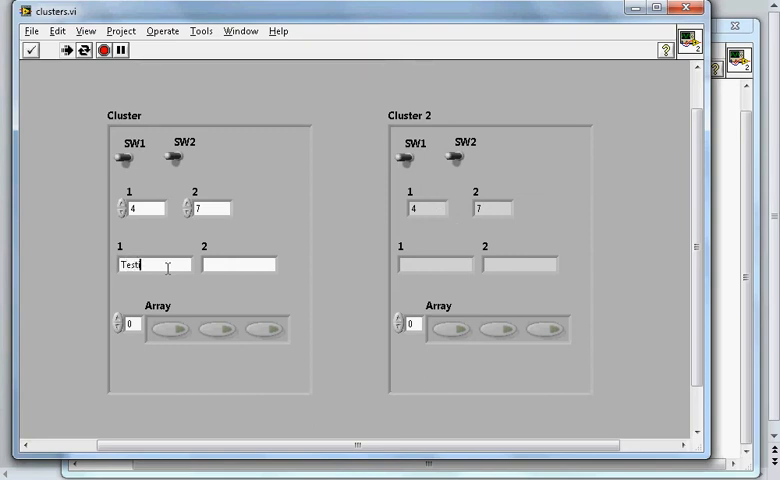
type("ing")
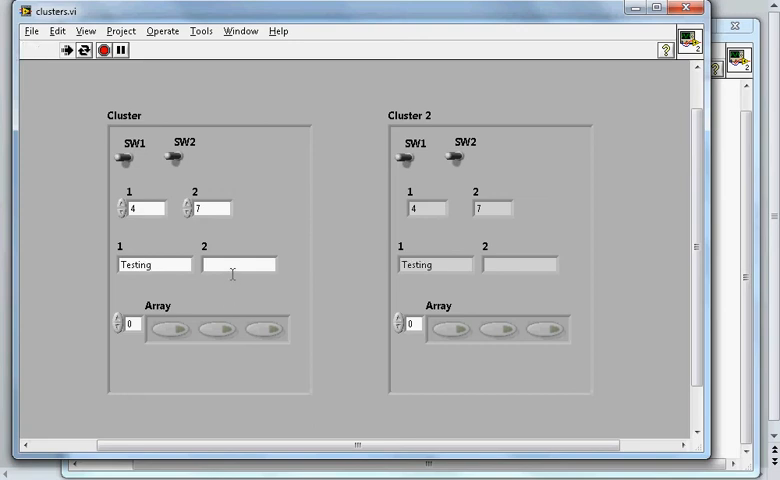
- Type 'Clusters' in the second string field and light the array LEDs
double_click(434, 264)
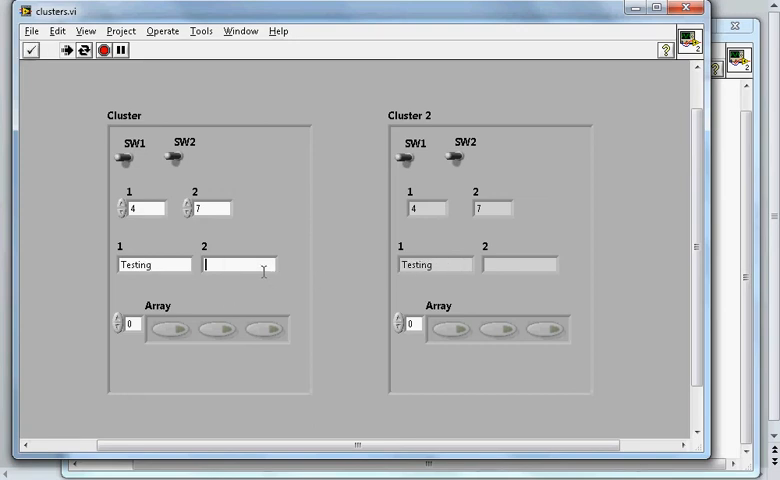
type("Cluste")
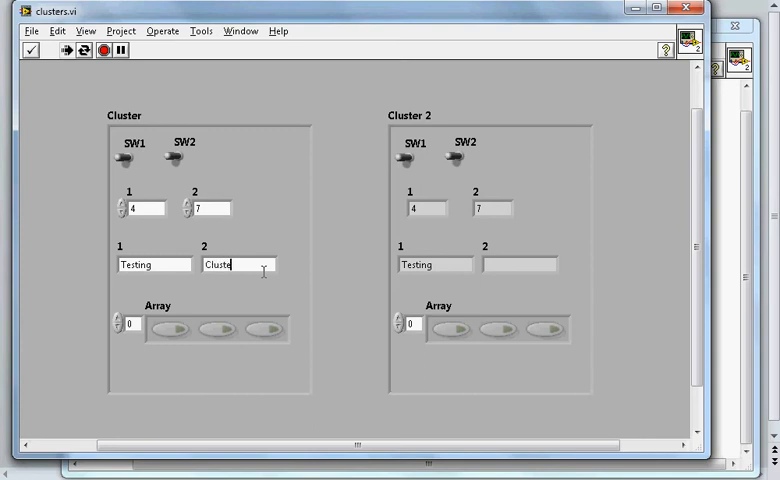
left_click(31, 50)
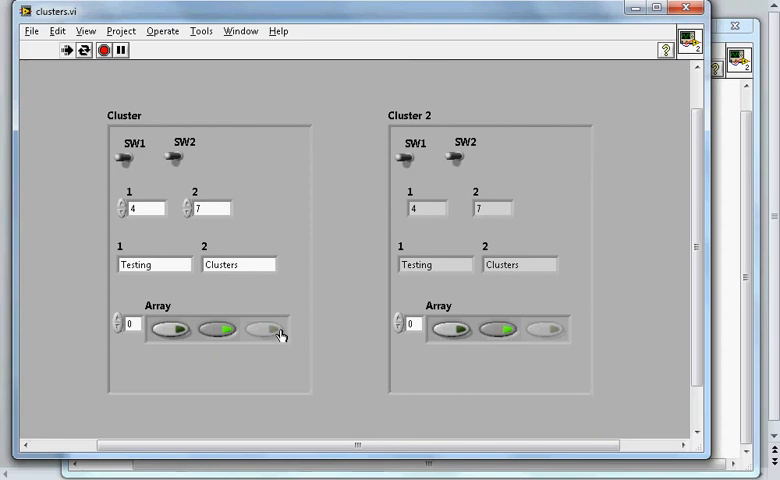
left_click(267, 329)
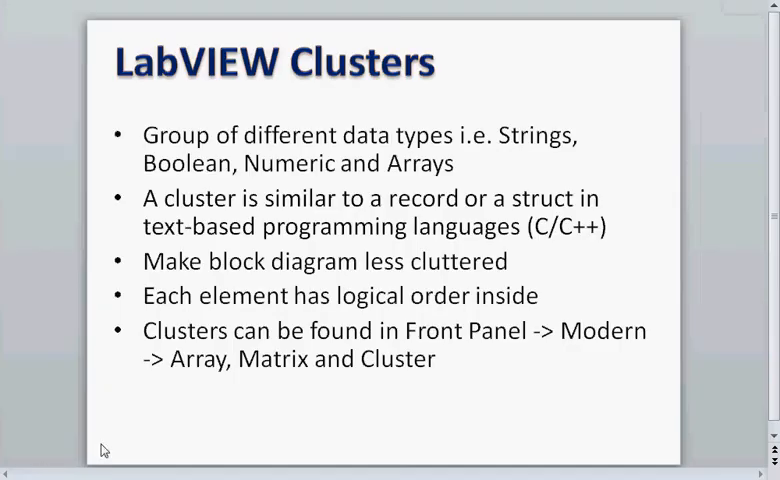
left_click_drag(214, 135, 452, 164)
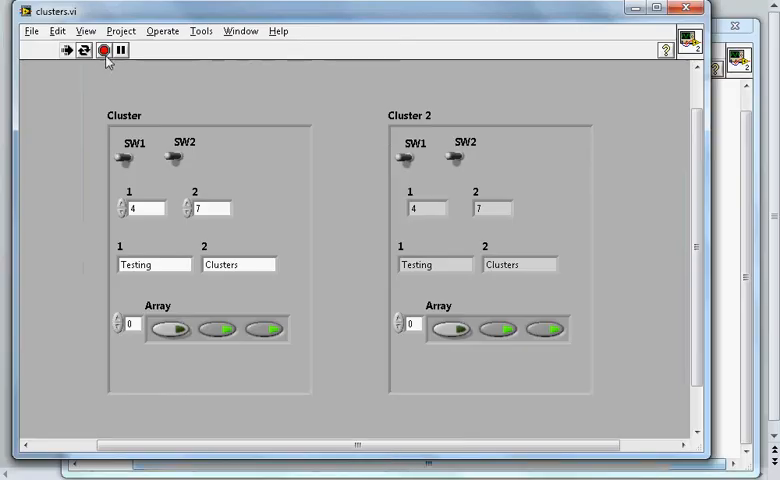
- Abort the VI, view Cluster's element order 0–6, and exit without changes
left_click(101, 50)
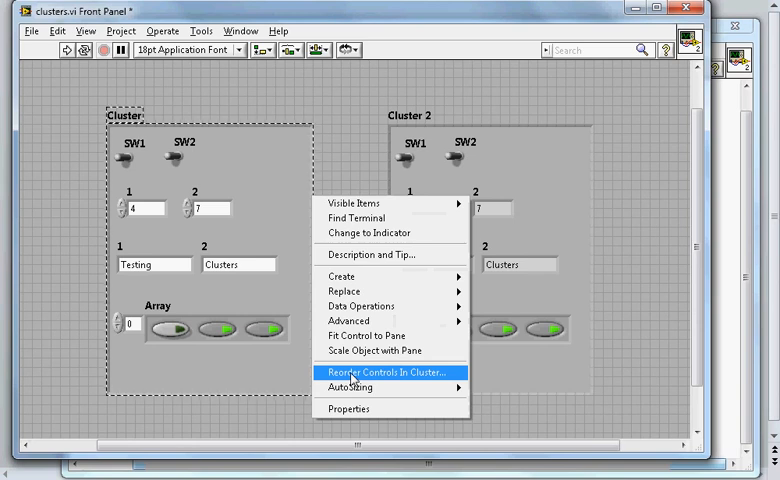
left_click(386, 372)
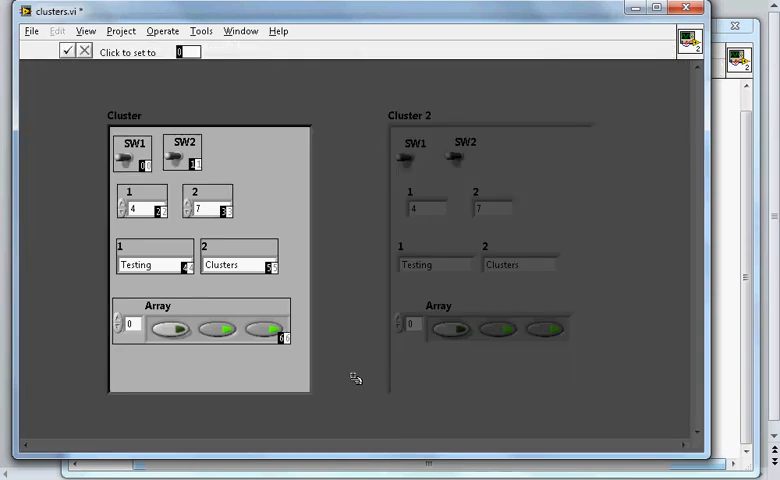
mouse_move(160, 180)
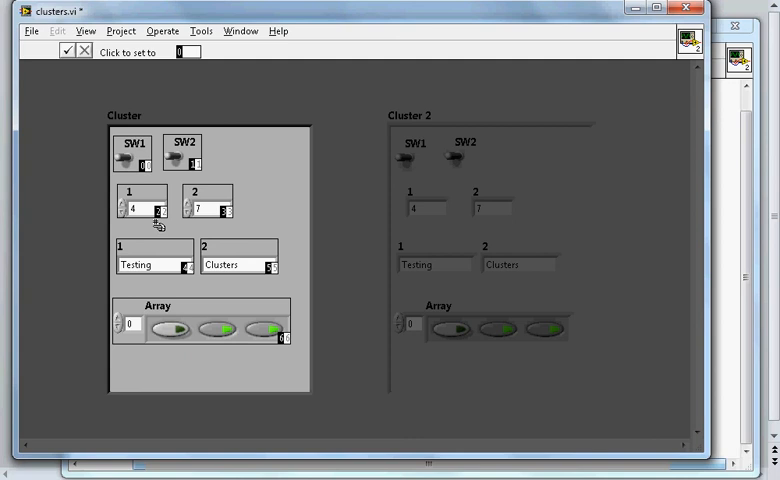
mouse_move(275, 280)
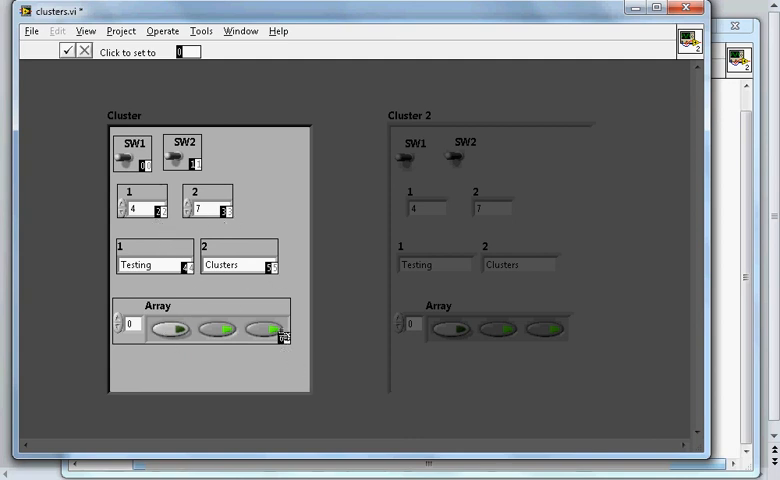
mouse_move(242, 196)
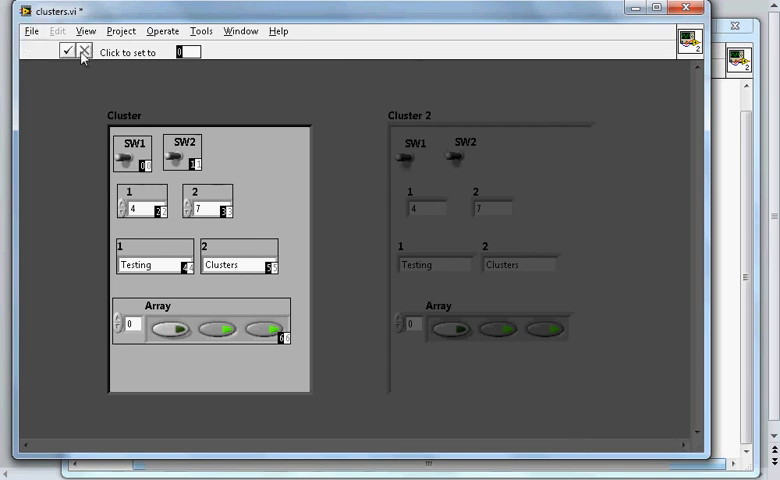
mouse_move(84, 51)
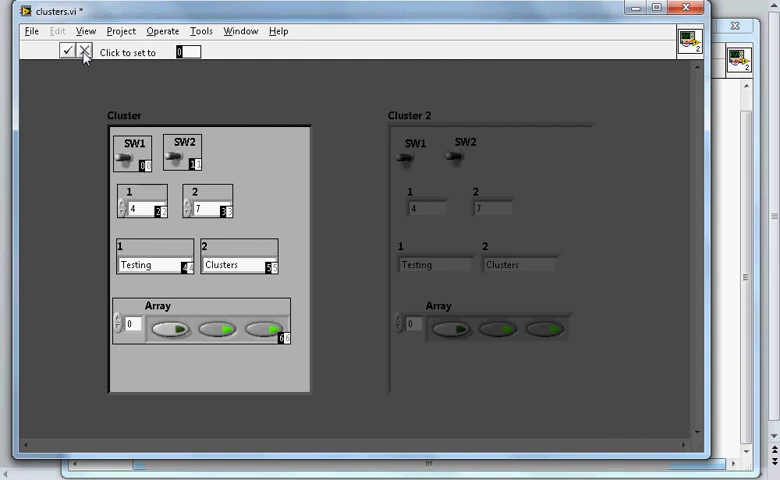
left_click(66, 50)
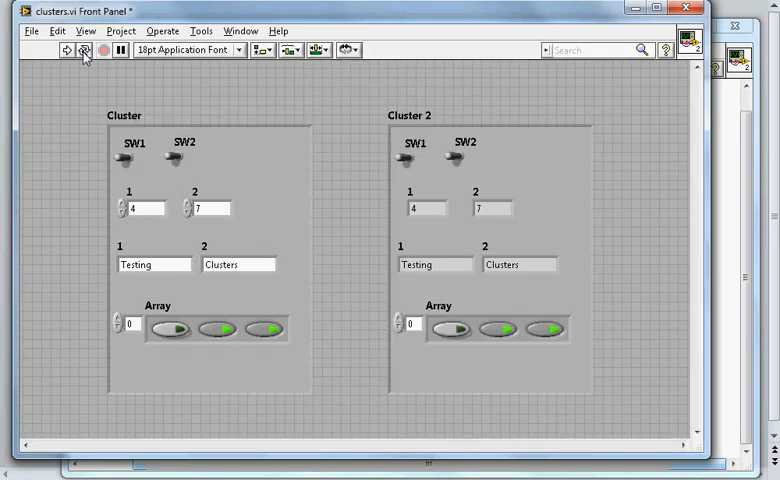